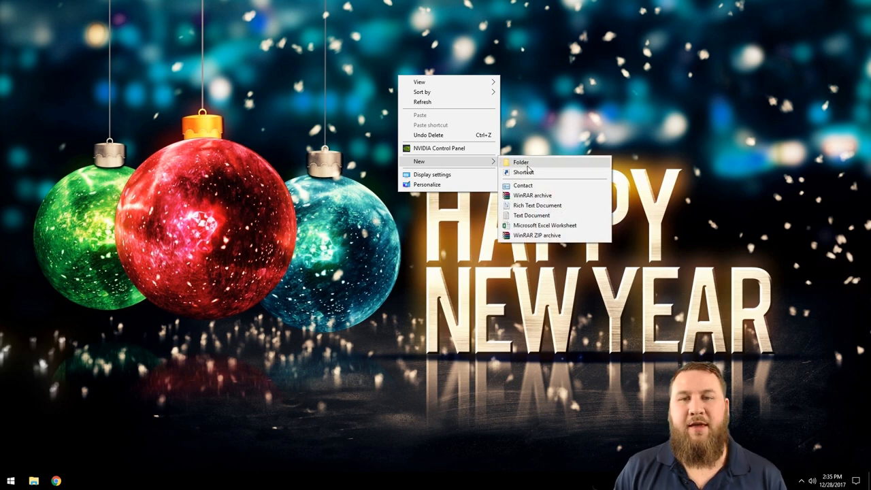
Step: Create a new desktop folder named with today's date and Kindle Backup
click(520, 162)
text(12-28-2017 Kindle Backup)
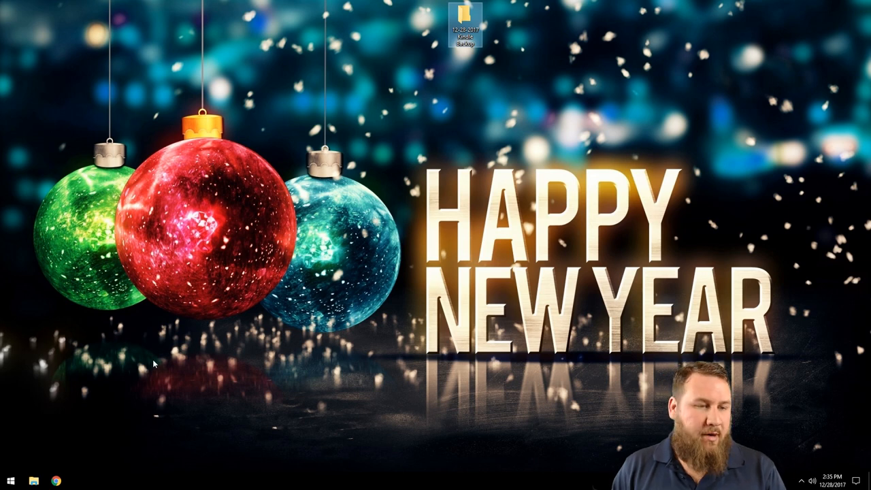
mouse_move(25, 479)
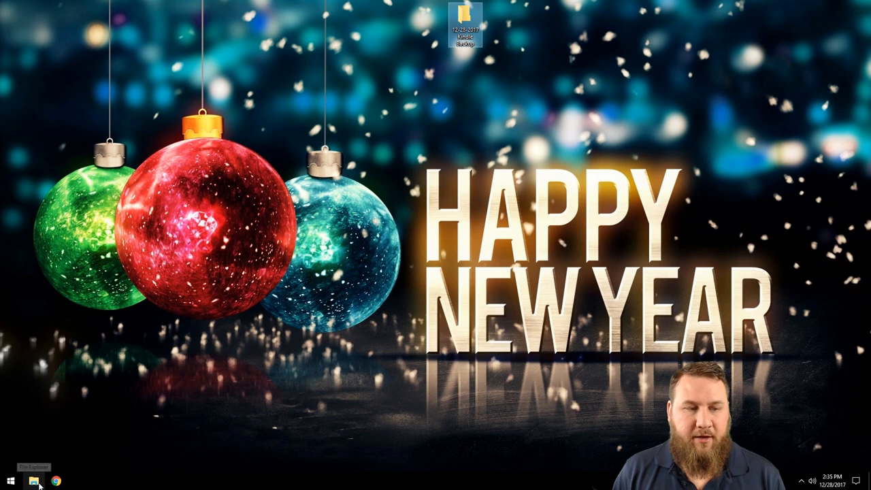
Step: Browse to the Fire tablet under This PC and select its Internal storage drive
click(57, 487)
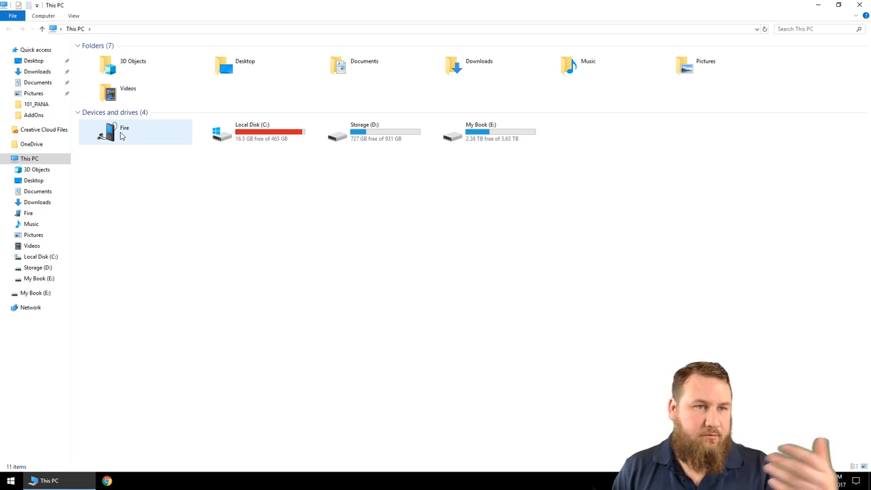
double_click(125, 131)
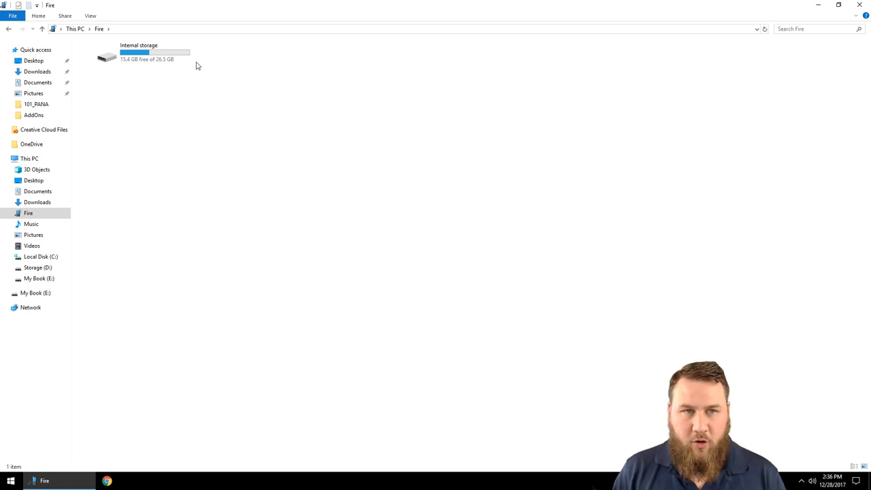
mouse_move(238, 52)
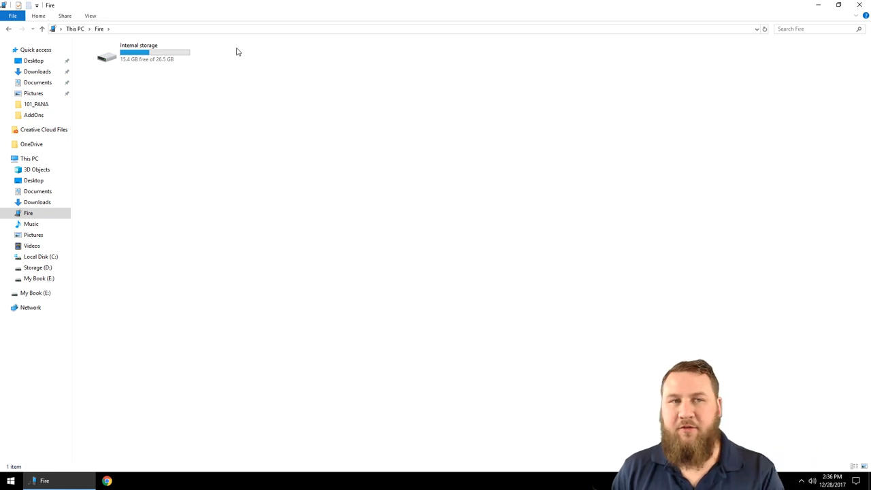
mouse_move(213, 57)
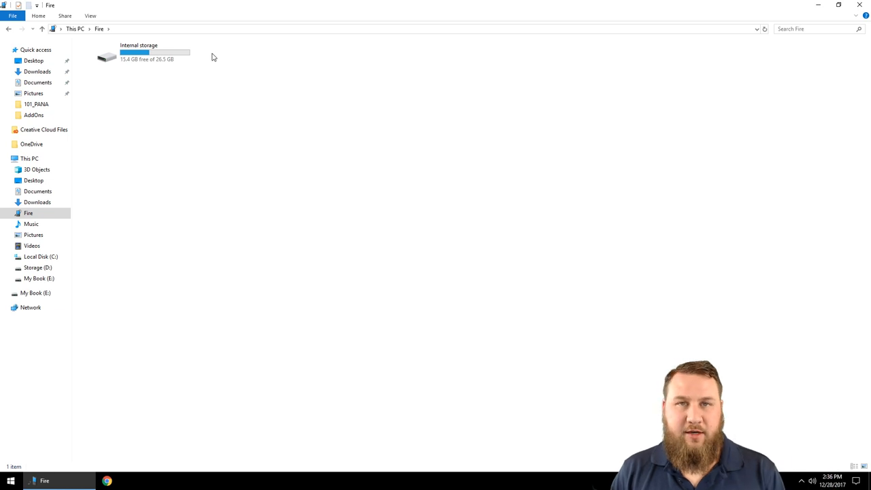
click(136, 54)
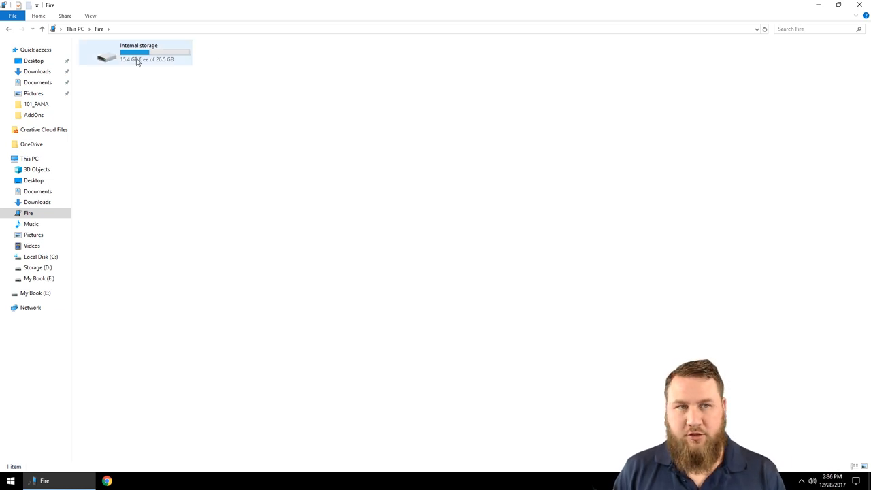
mouse_move(143, 60)
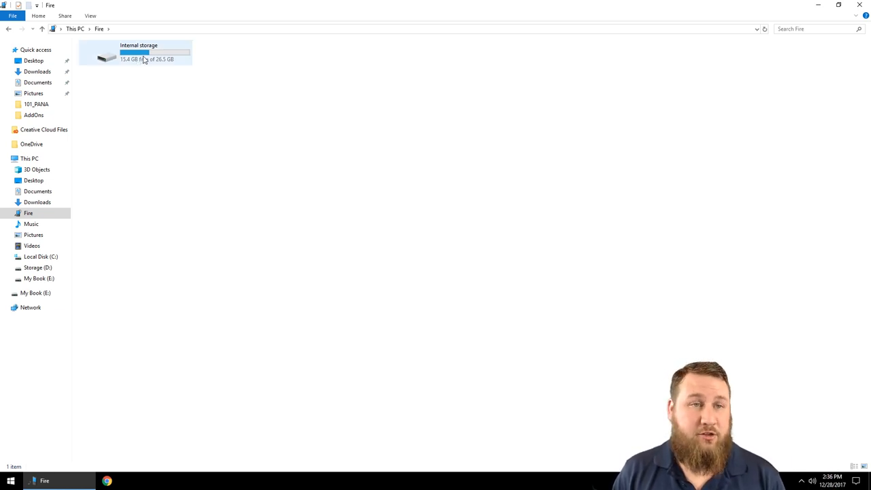
Step: Navigate through Internal storage and DCIM into the Camera folder with its two JPG photos
double_click(138, 52)
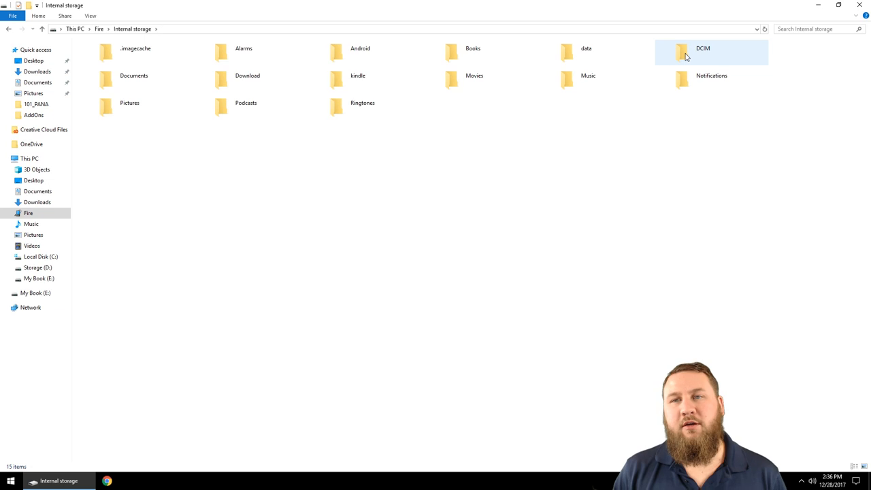
double_click(702, 53)
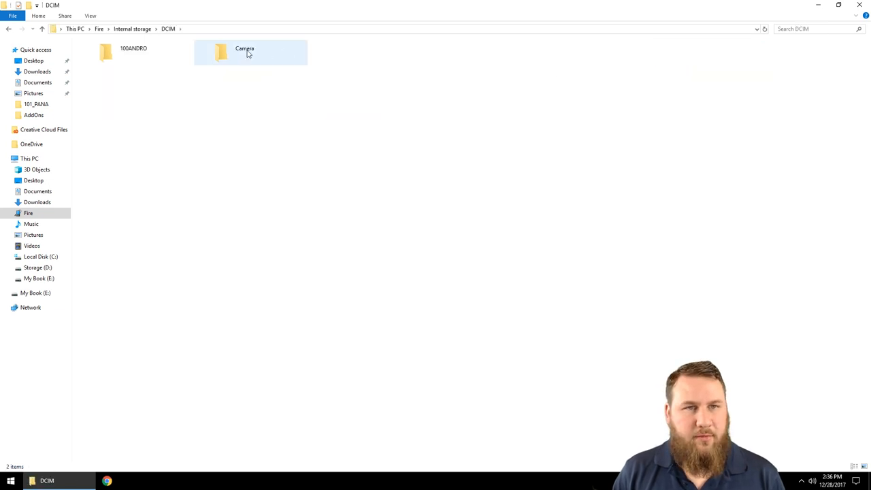
double_click(245, 51)
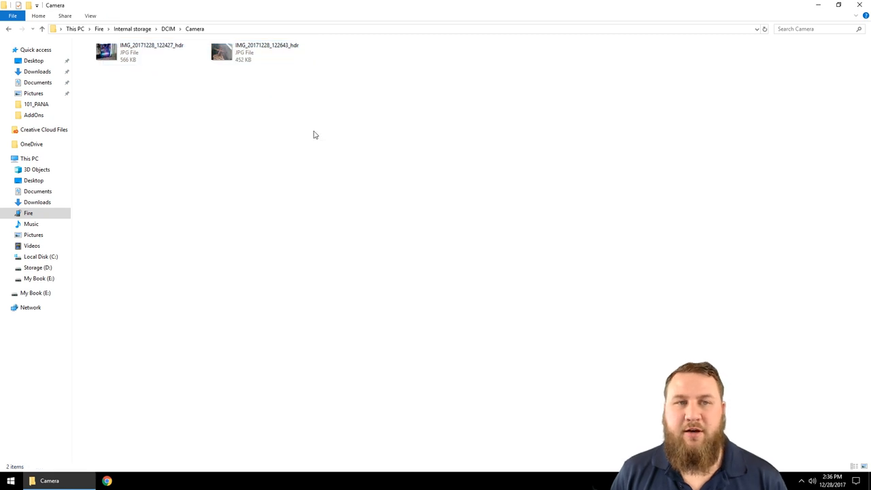
mouse_move(200, 109)
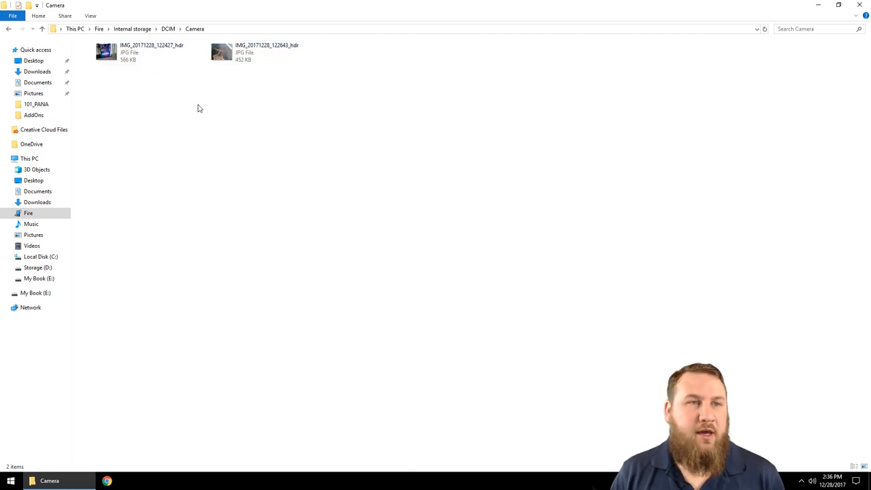
mouse_move(307, 109)
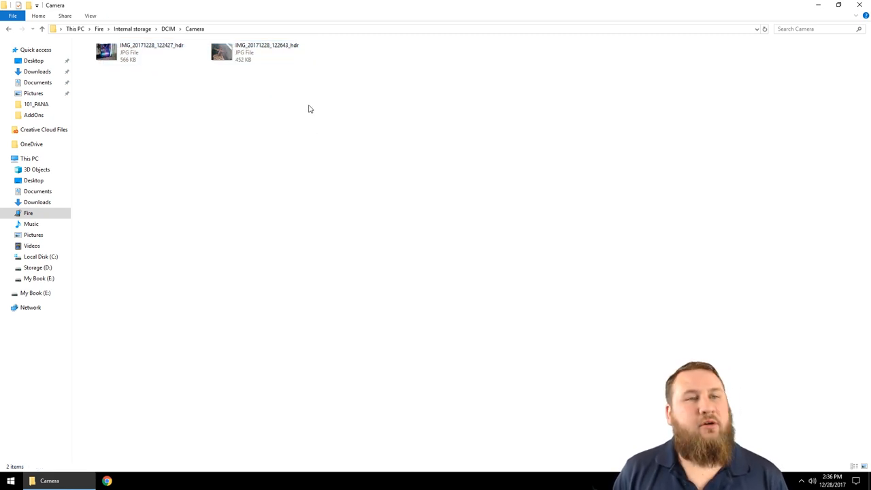
Step: Select both camera photos in the Camera folder with Ctrl+A
key(ctrl+a)
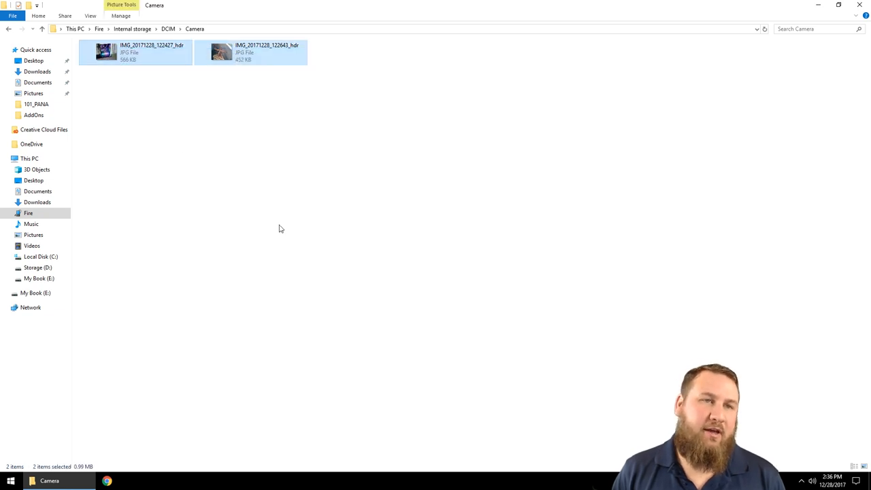
mouse_move(305, 249)
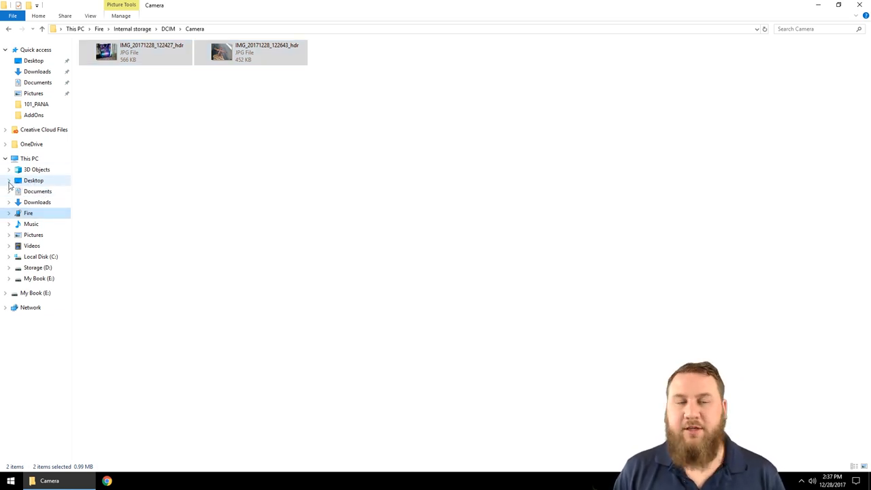
Step: Copy both selected photos into the 12-28-2017 Kindle folder under Desktop
click(8, 179)
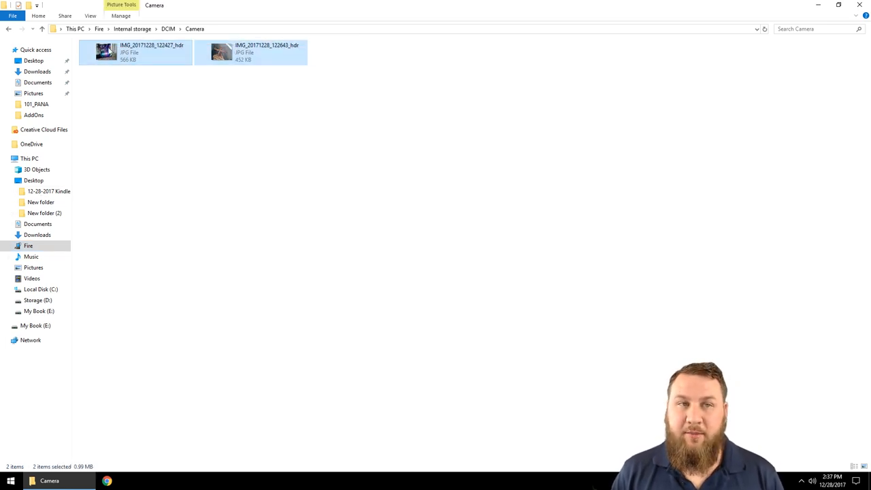
drag(106, 51, 90, 147)
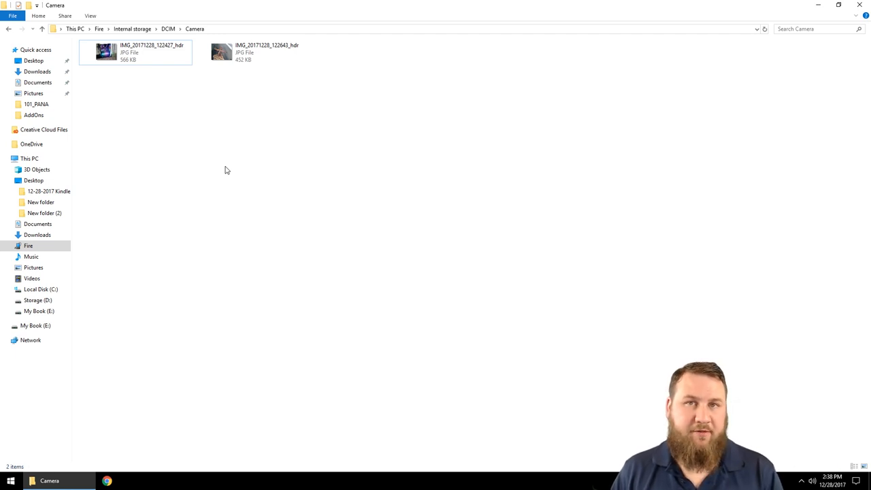
click(41, 202)
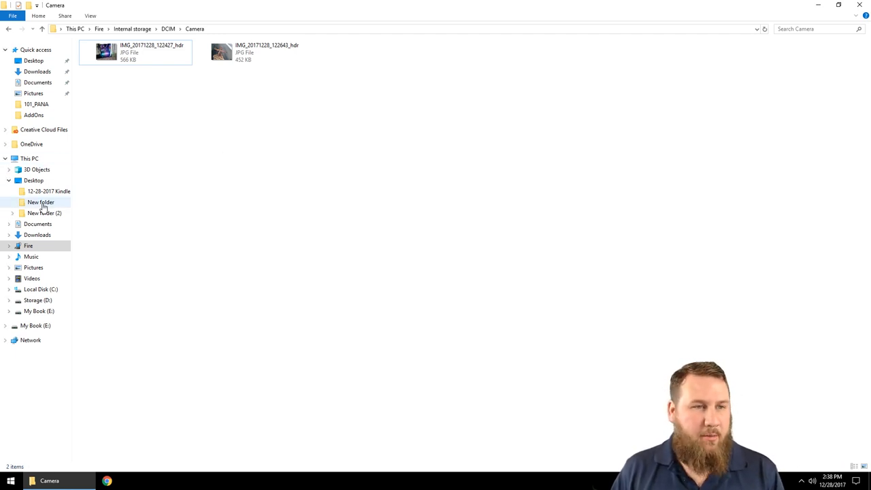